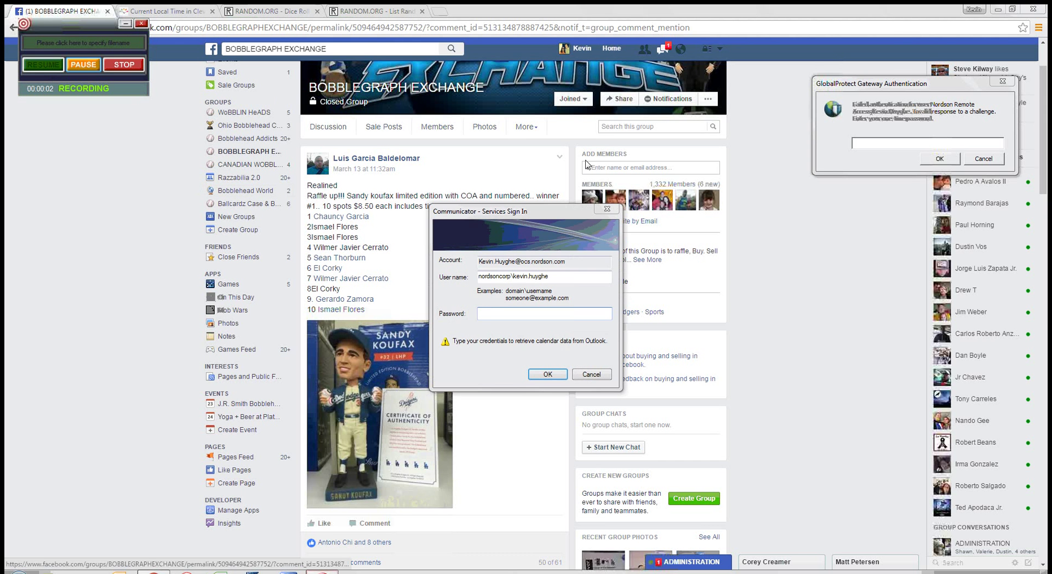
Close the sign-in prompt, read the raffle comments, check Cleveland time, then switch to the dice roller
{"action": "left_click", "coordinate": [590, 374]}
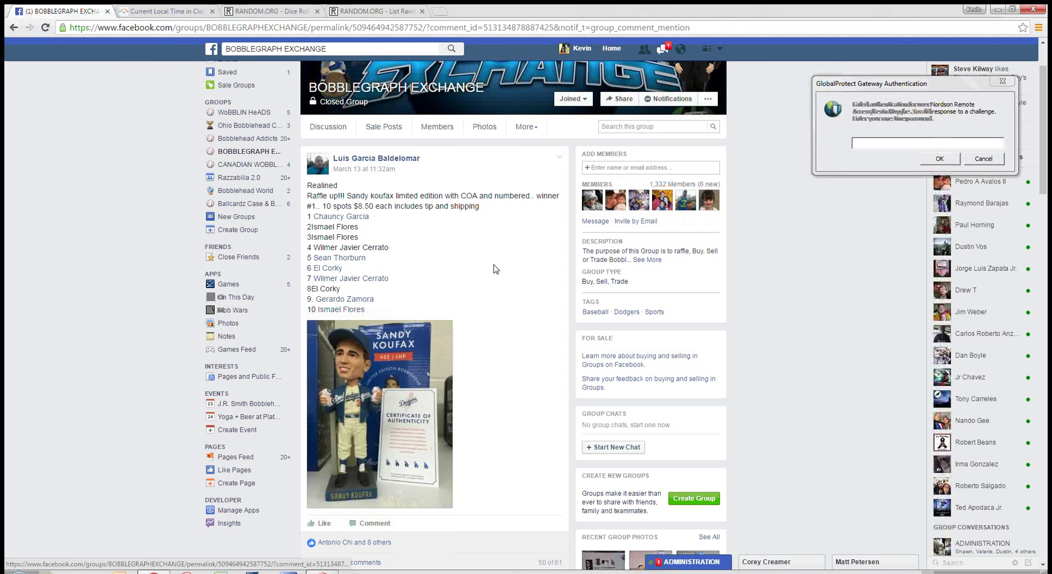
{"action": "scroll", "scroll_direction": "down", "scroll_amount": 3}
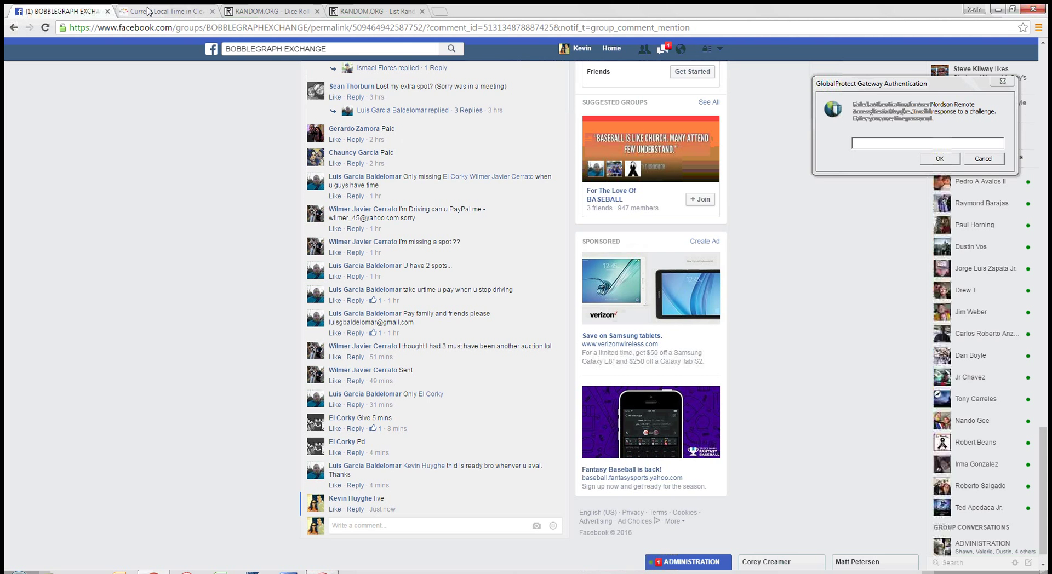
{"action": "left_click", "coordinate": [161, 12]}
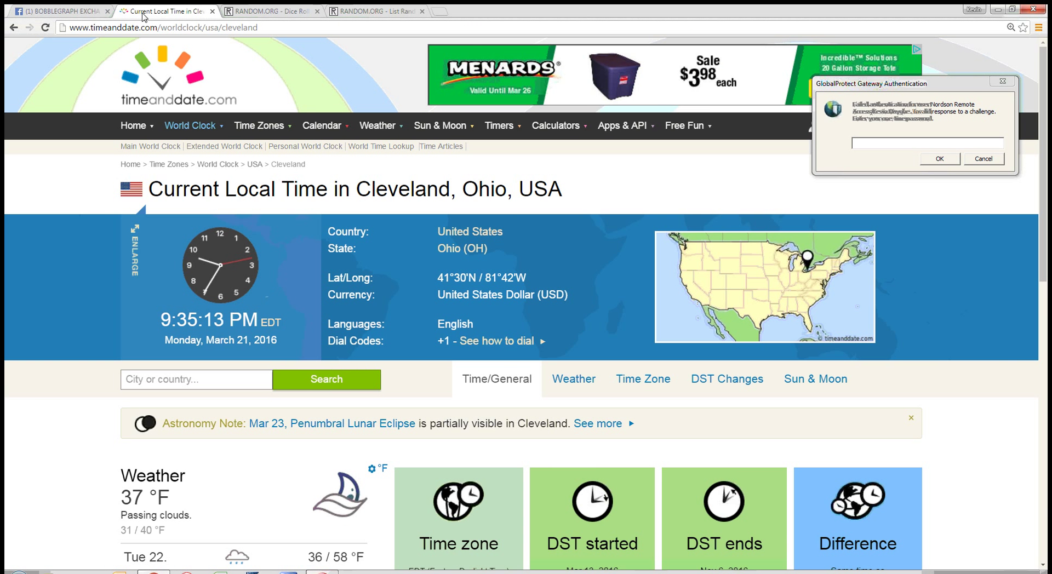
{"action": "left_click", "coordinate": [57, 12]}
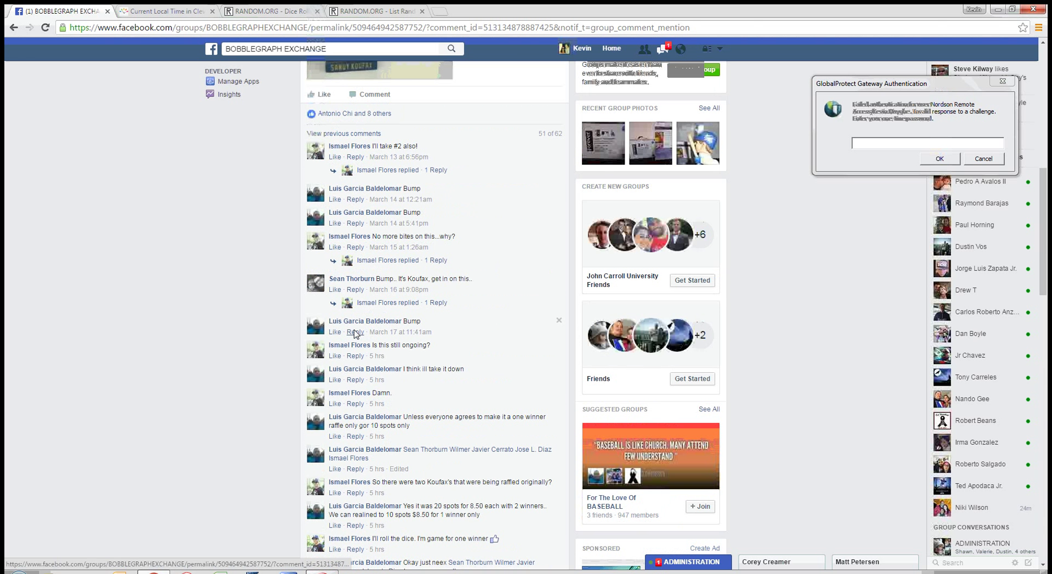
{"action": "left_click", "coordinate": [373, 12]}
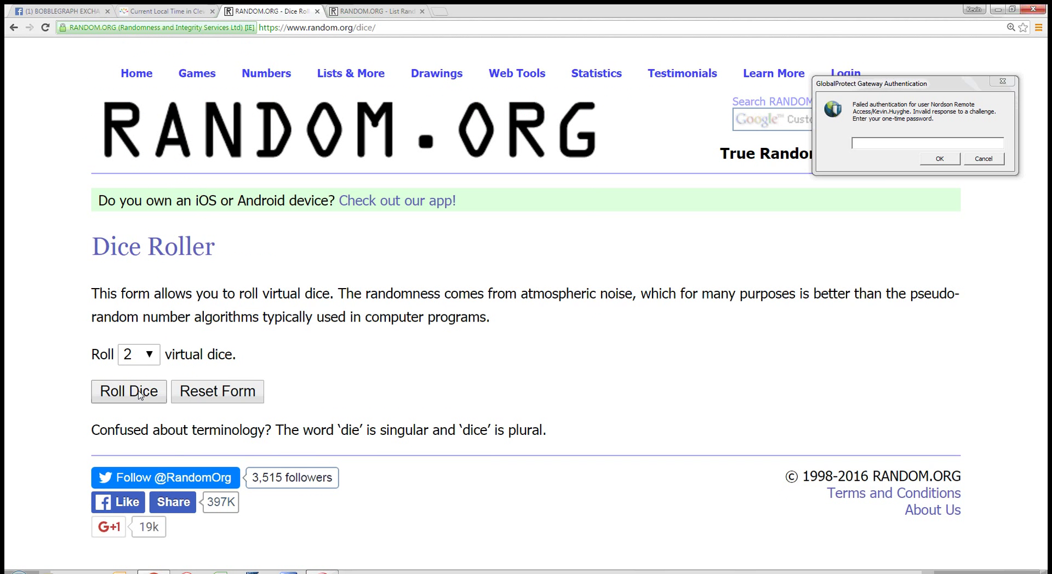
Roll two virtual dice, then three, and switch to the ten-name List Randomizer
{"action": "left_click", "coordinate": [128, 391]}
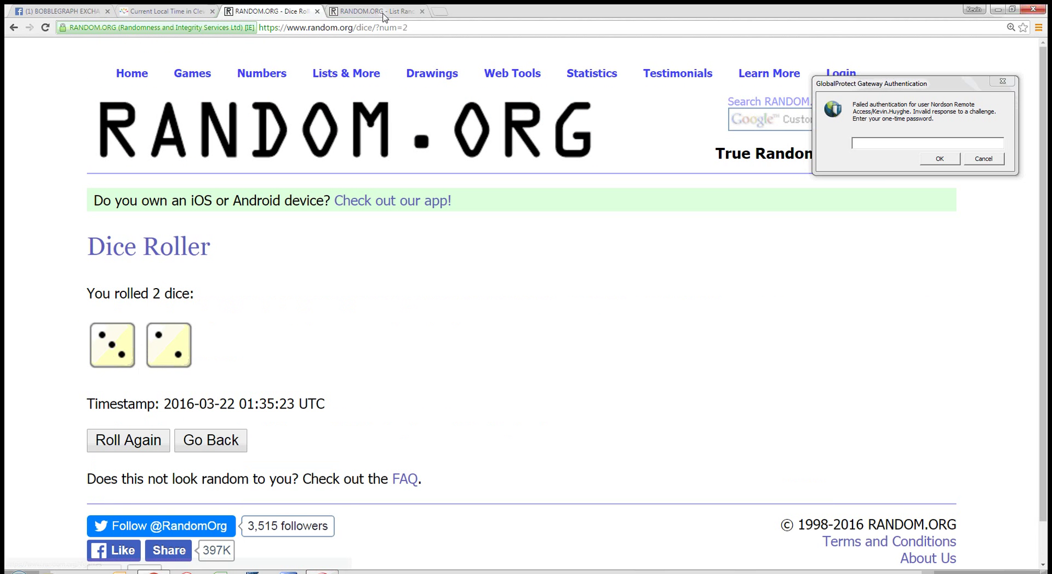
{"action": "left_click", "coordinate": [511, 73]}
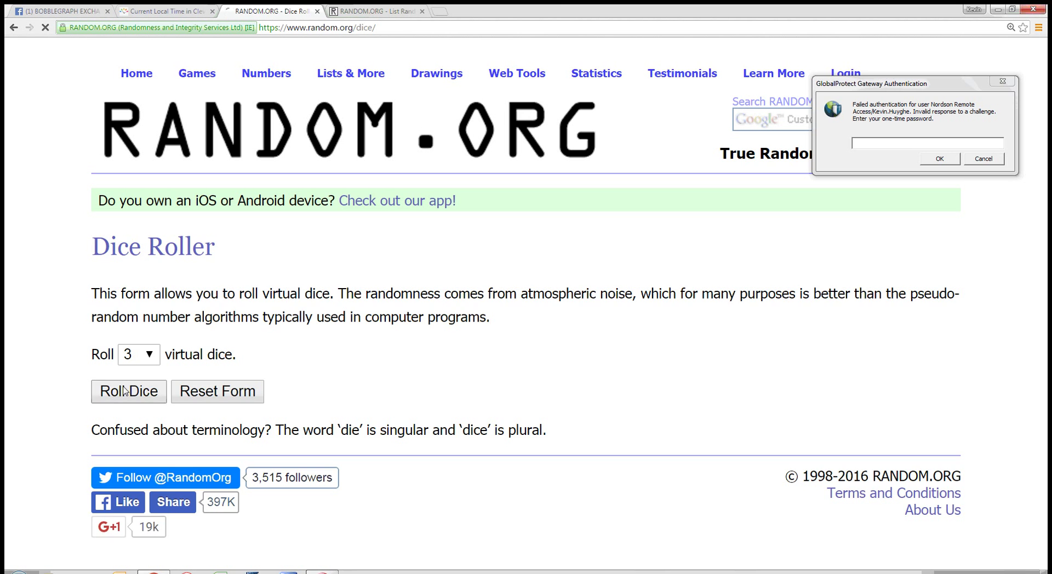
{"action": "left_click", "coordinate": [128, 391]}
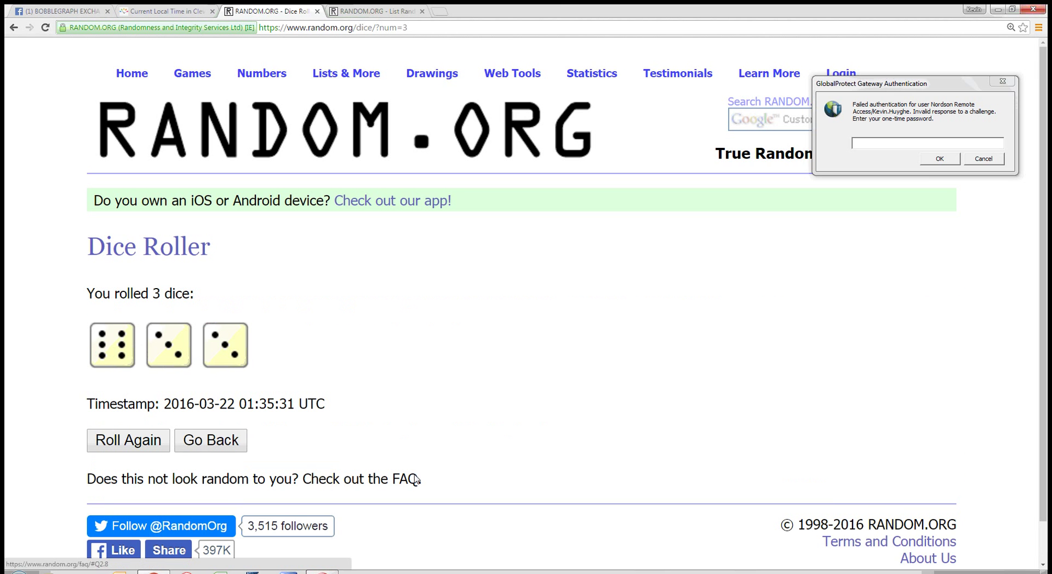
{"action": "left_click", "coordinate": [376, 11]}
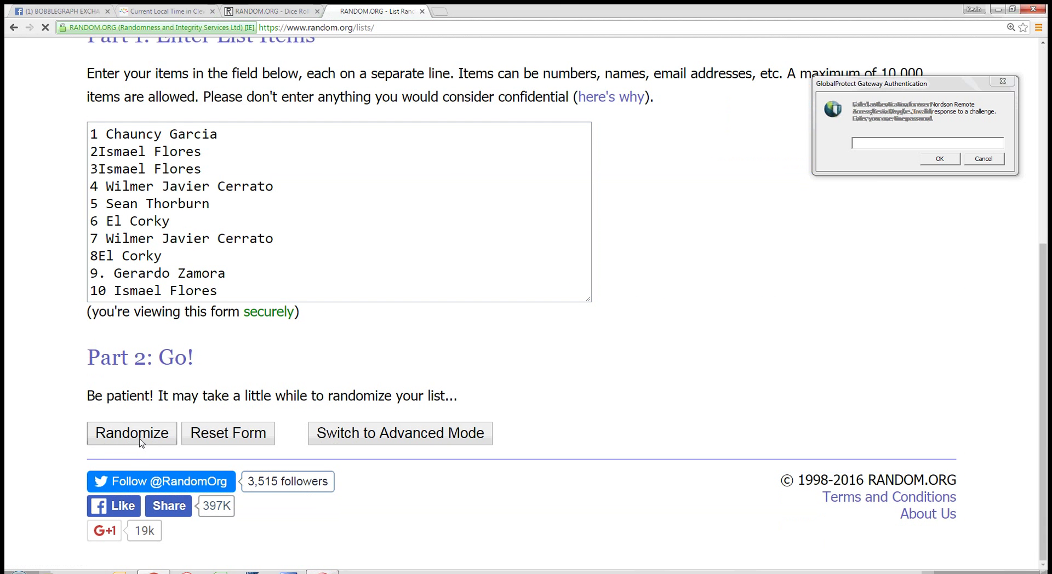
Shuffle the ten raffle names twelve times, leaving 6 El Corky on top, and zoom in
{"action": "left_click", "coordinate": [131, 434]}
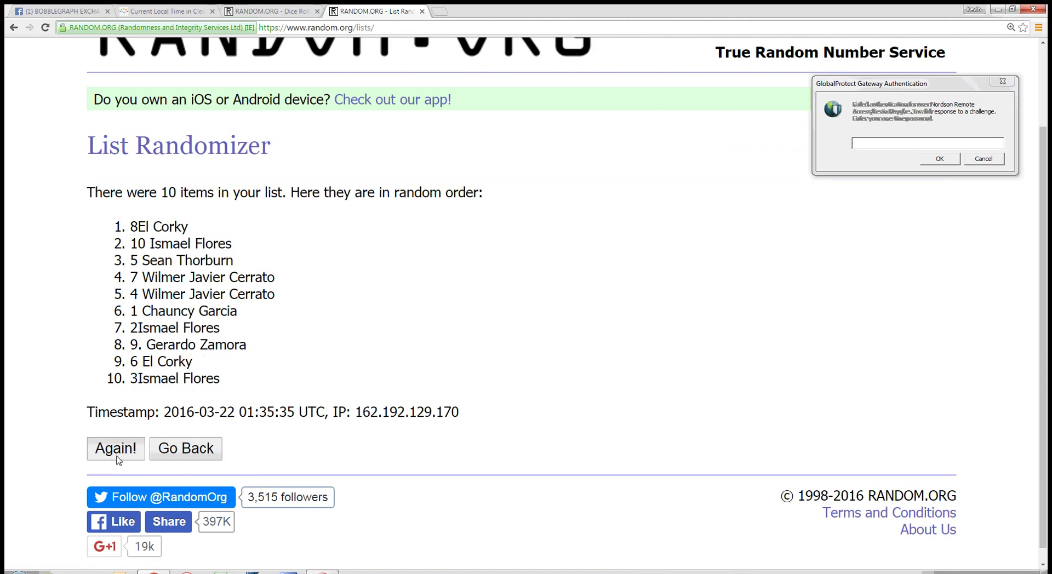
{"action": "left_click", "coordinate": [115, 448]}
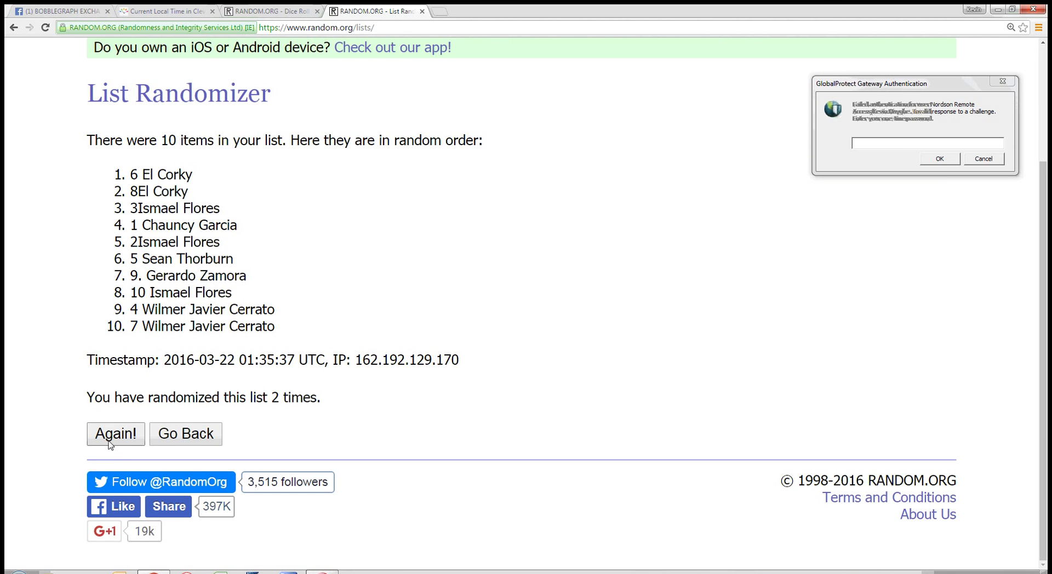
{"action": "left_click", "coordinate": [115, 434]}
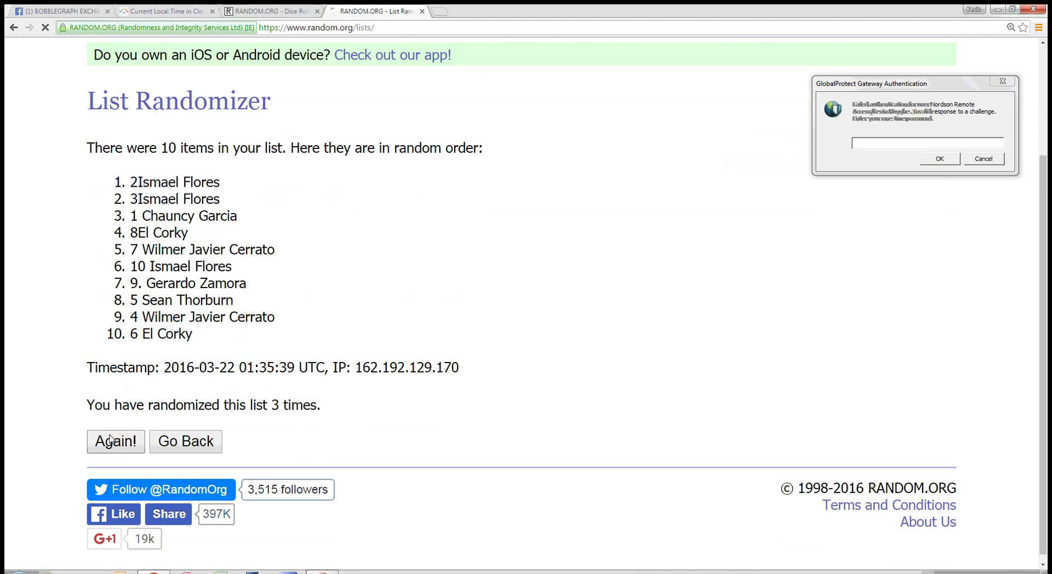
{"action": "left_click", "coordinate": [115, 442]}
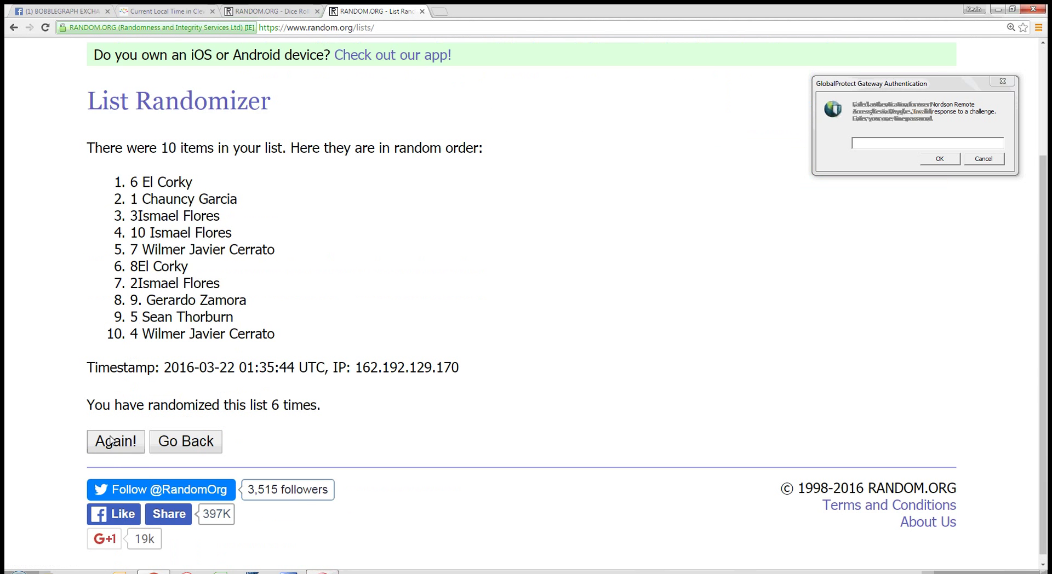
{"action": "left_click", "coordinate": [115, 442]}
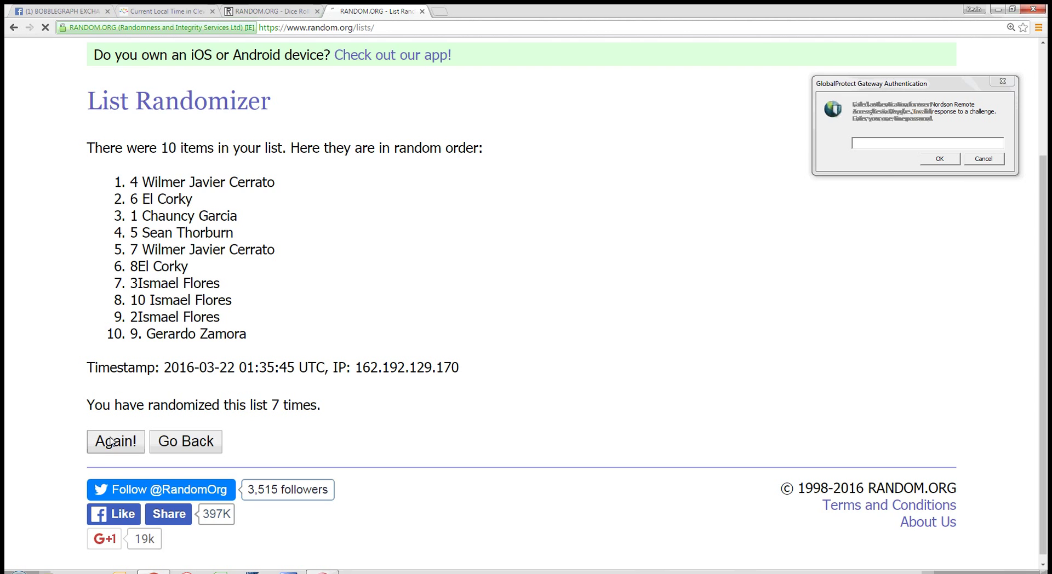
{"action": "left_click", "coordinate": [115, 442]}
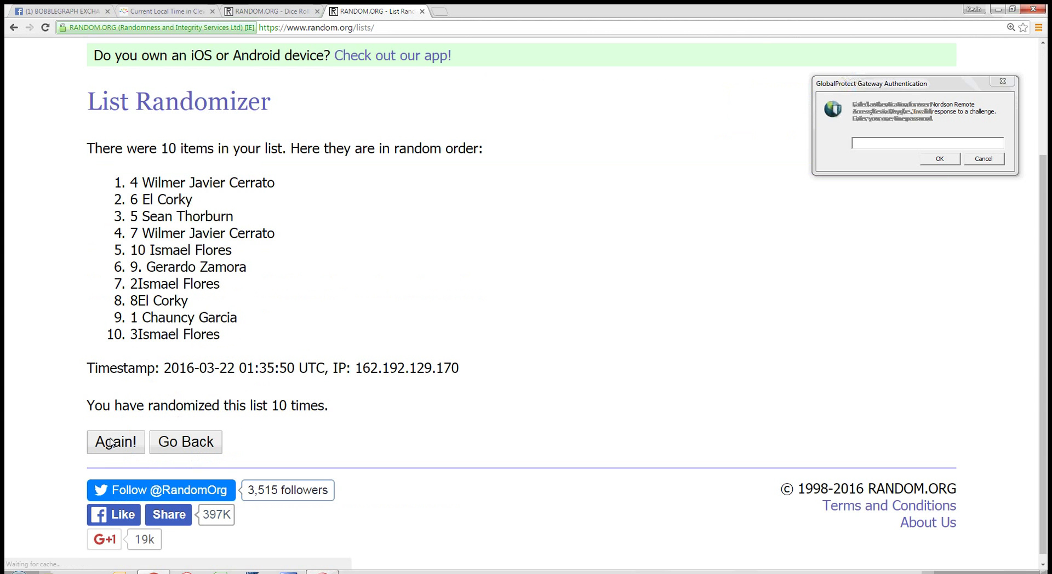
{"action": "left_click", "coordinate": [115, 443]}
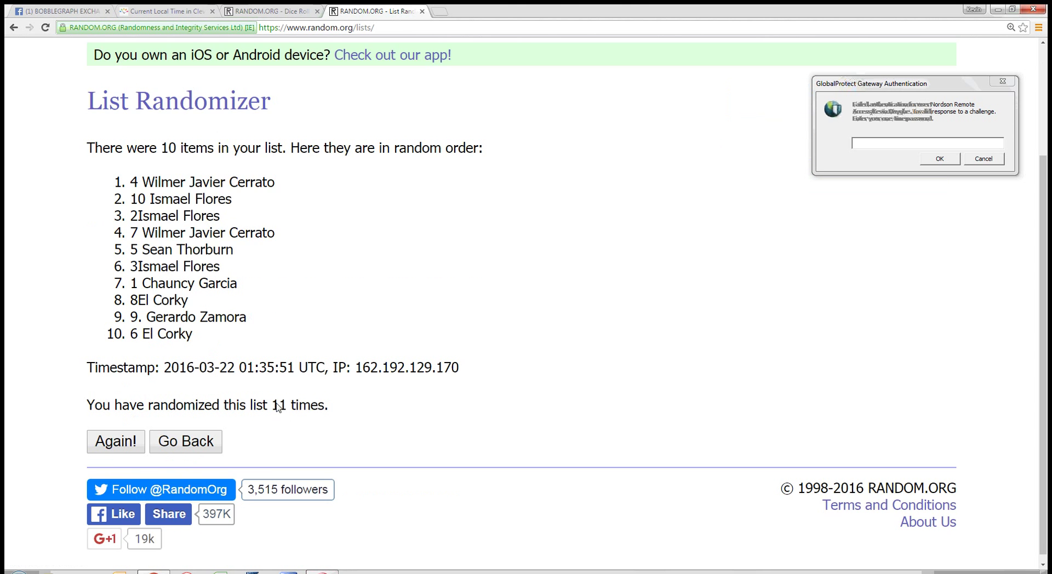
{"action": "left_click", "coordinate": [269, 11]}
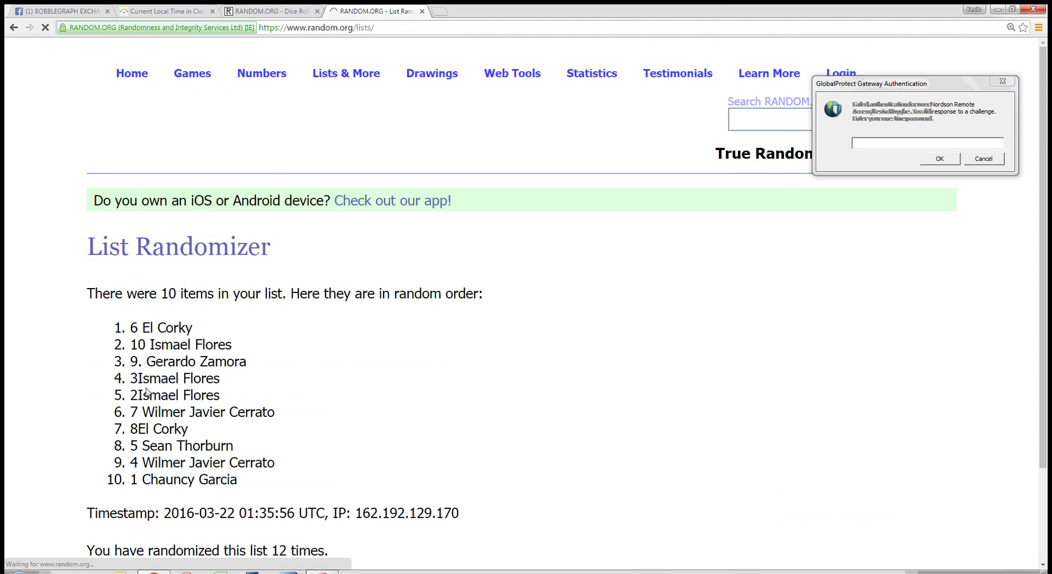
{"action": "key", "text": "ctrl+plus"}
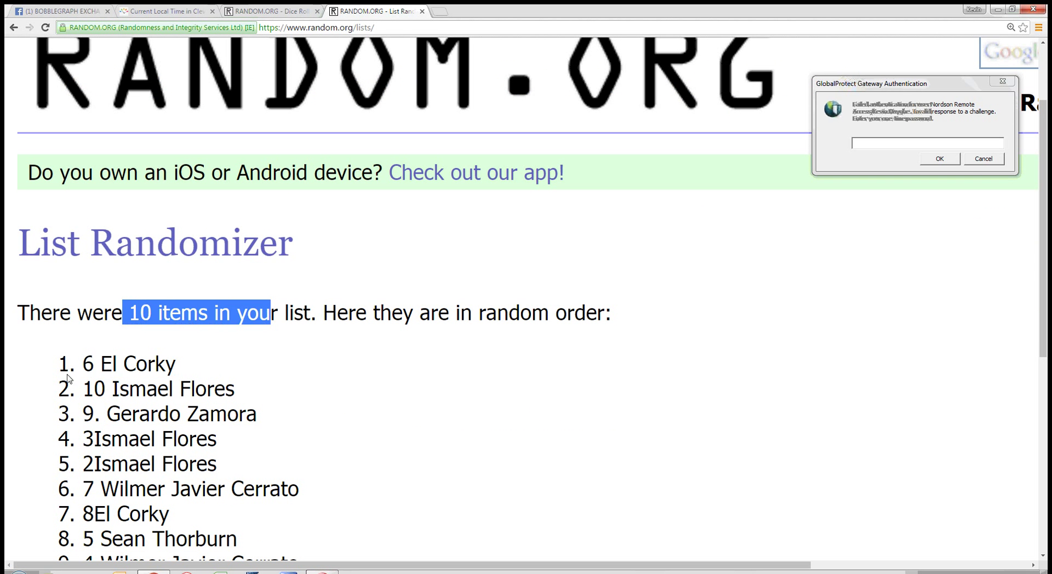
Clear the text selection, recheck the local time, and scroll down the Facebook raffle thread
{"action": "left_click", "coordinate": [254, 456]}
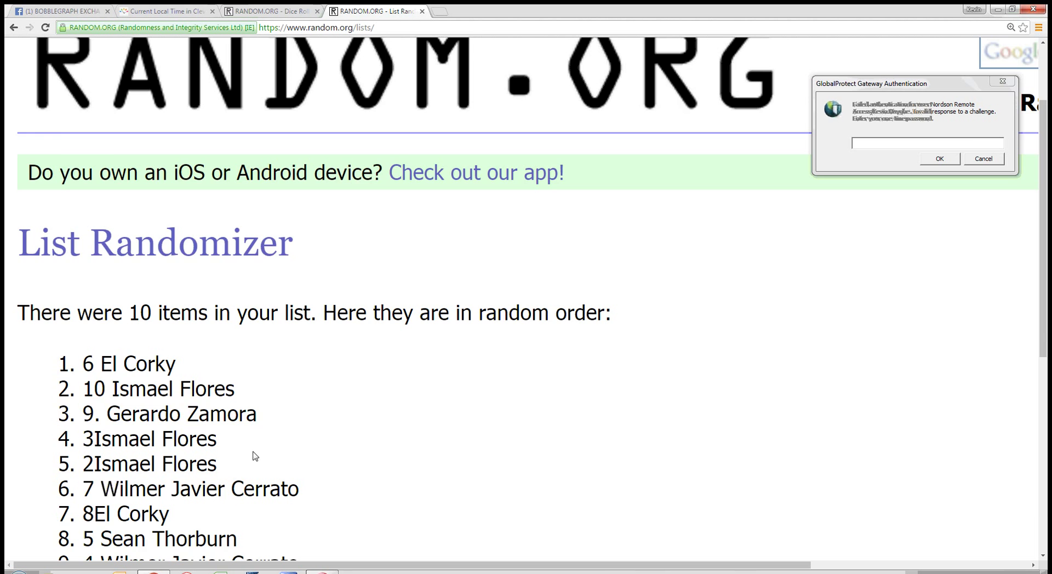
{"action": "scroll", "scroll_direction": "down", "scroll_amount": 3}
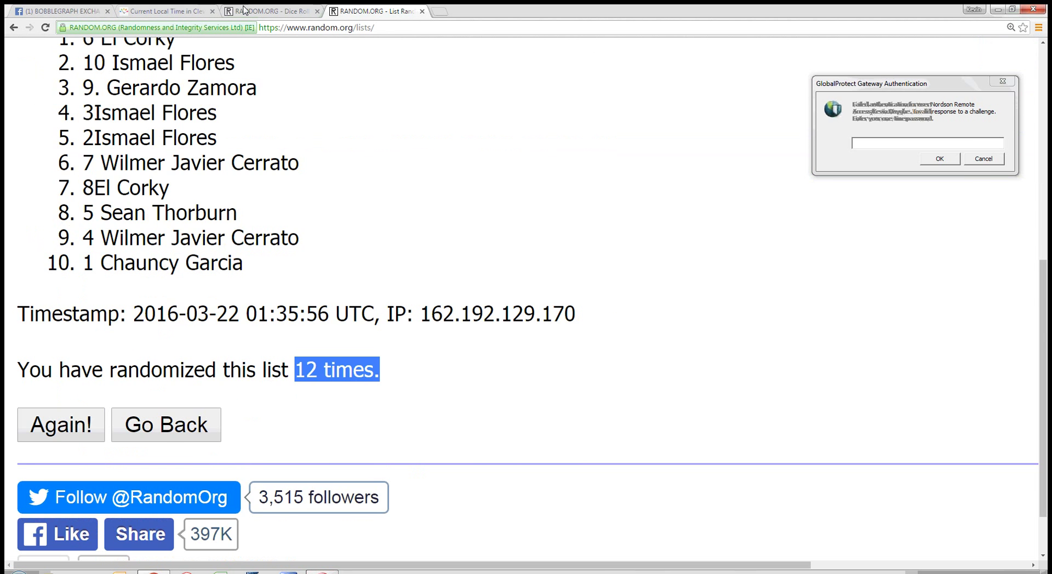
{"action": "left_click", "coordinate": [164, 11]}
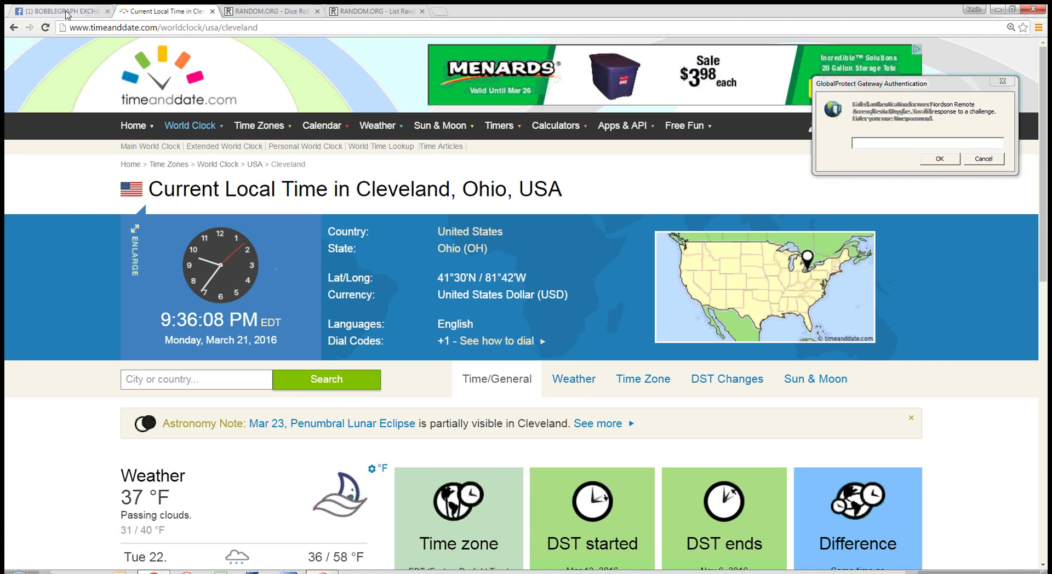
{"action": "left_click", "coordinate": [57, 10]}
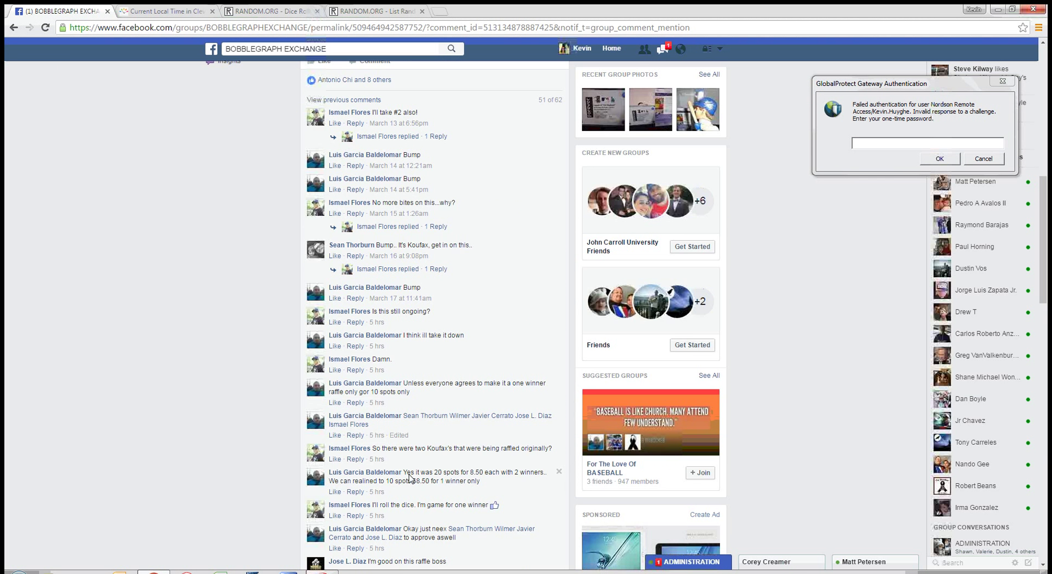
{"action": "scroll", "scroll_direction": "down", "scroll_amount": 3}
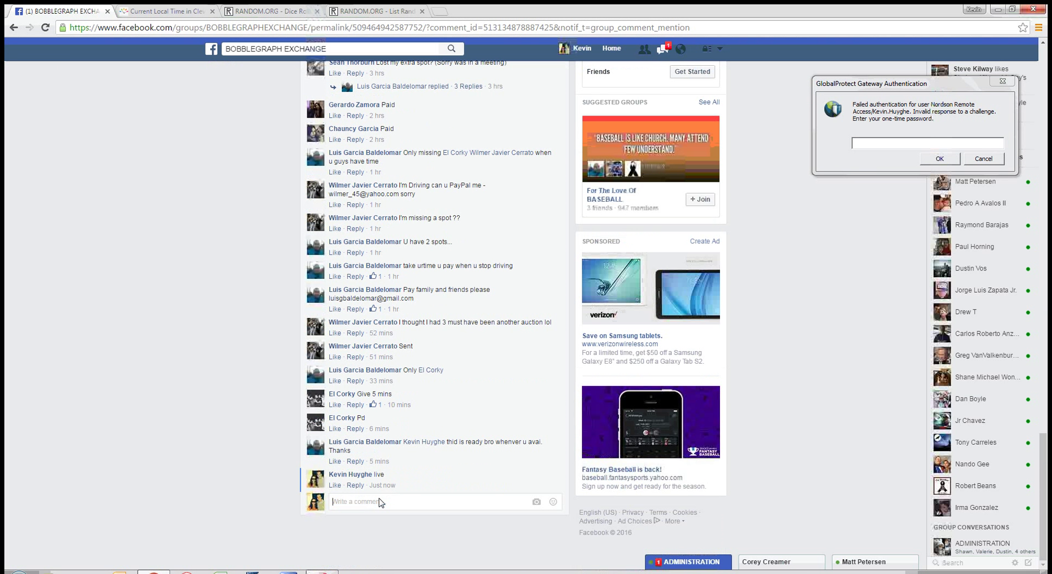